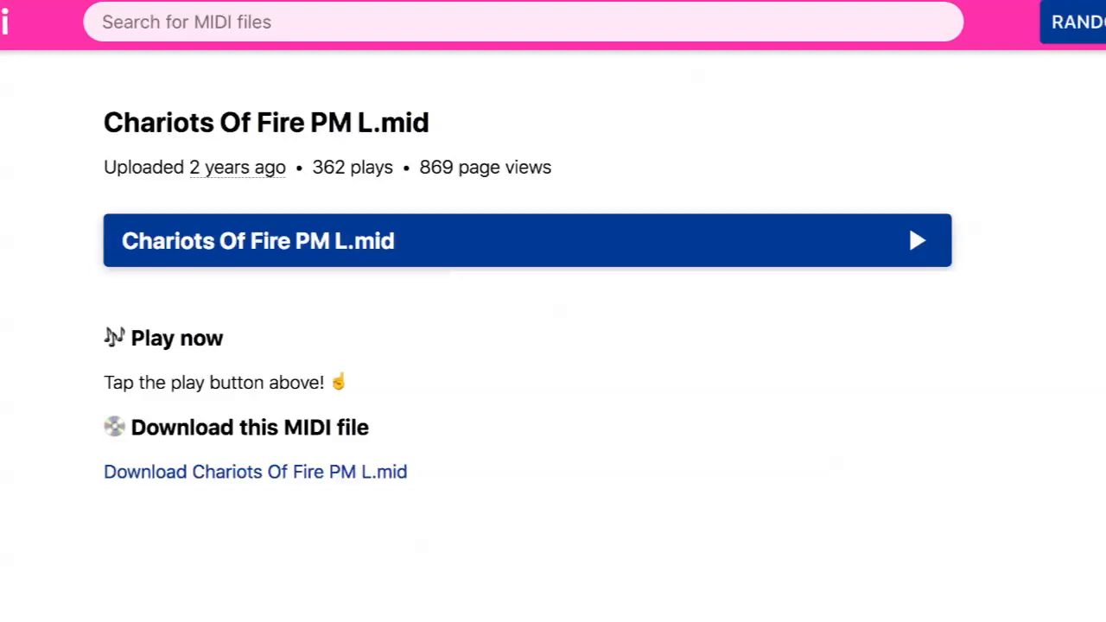
mouse_move(258, 246)
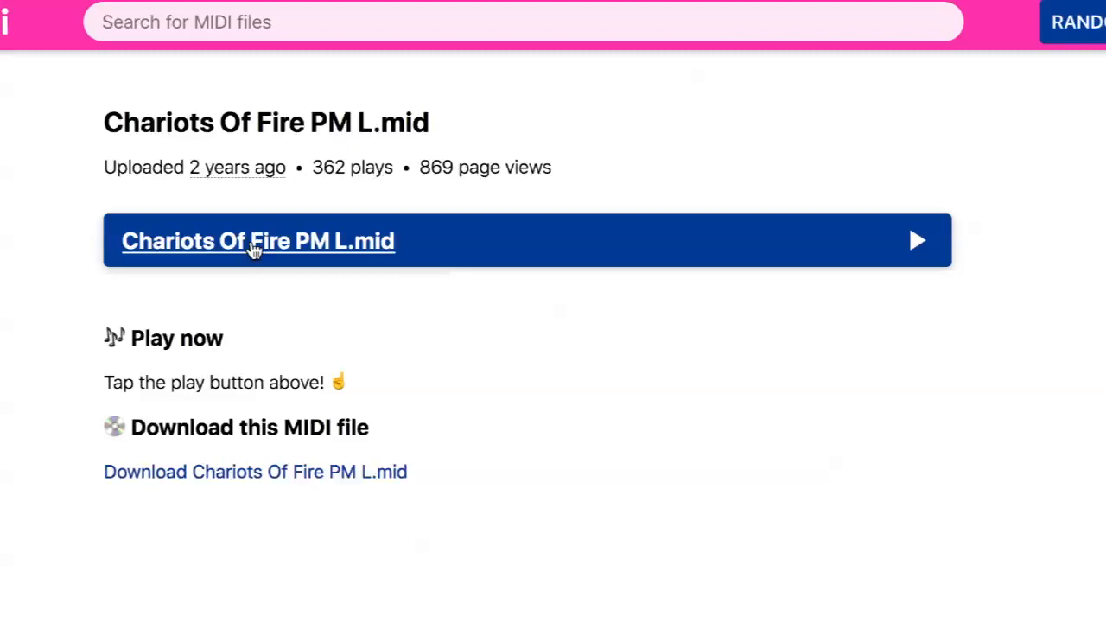
Step: Download the Chariots Of Fire PM L.mid MIDI file from the browser link
click(258, 240)
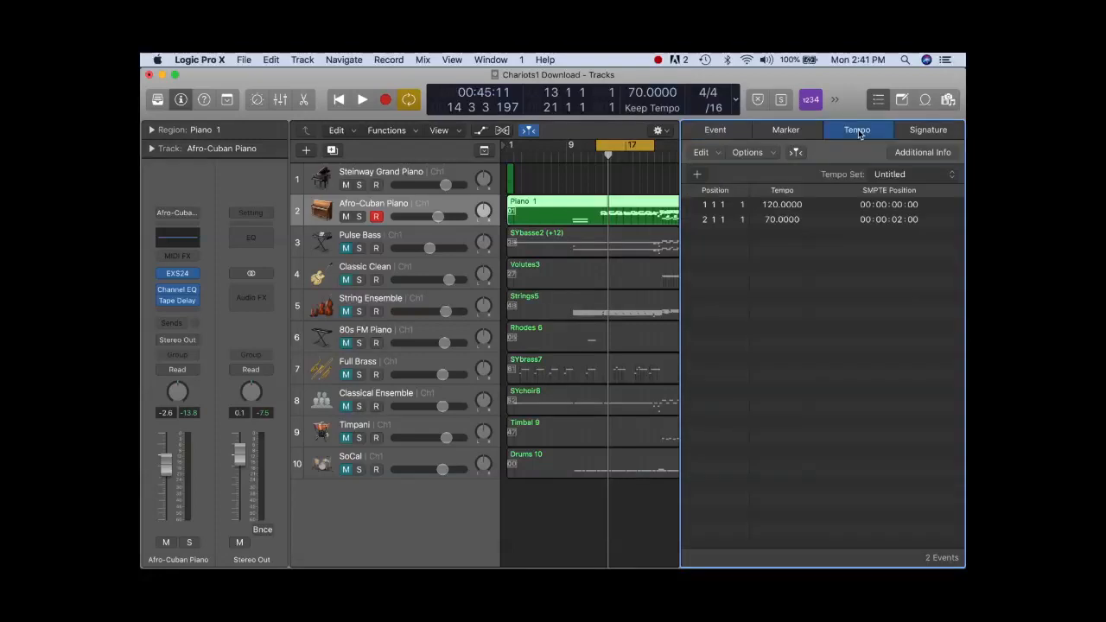
mouse_move(788, 223)
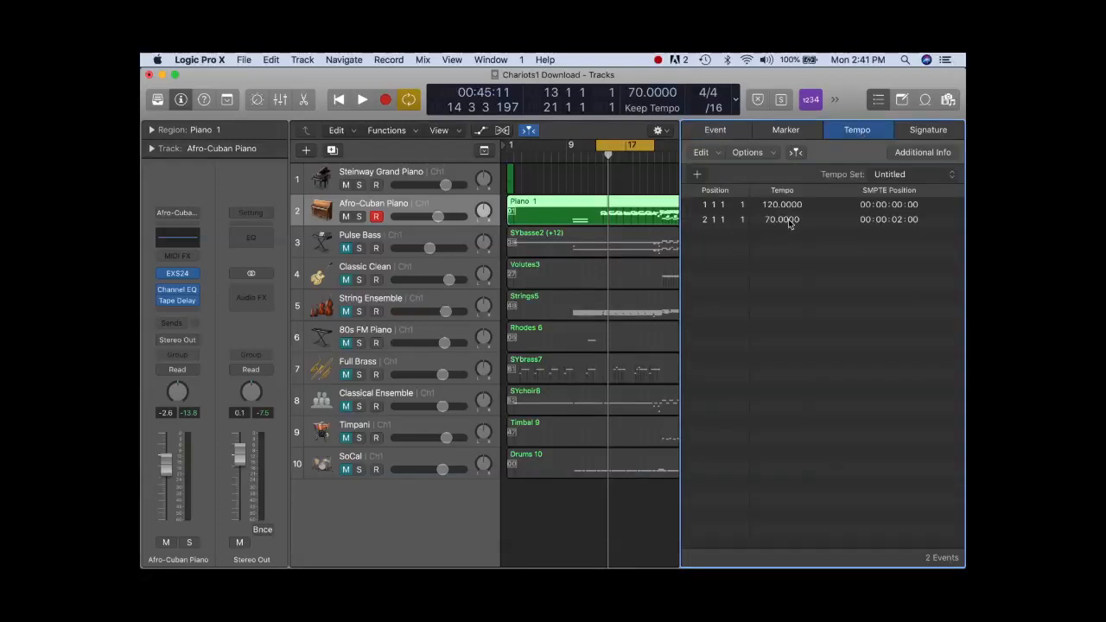
mouse_move(786, 230)
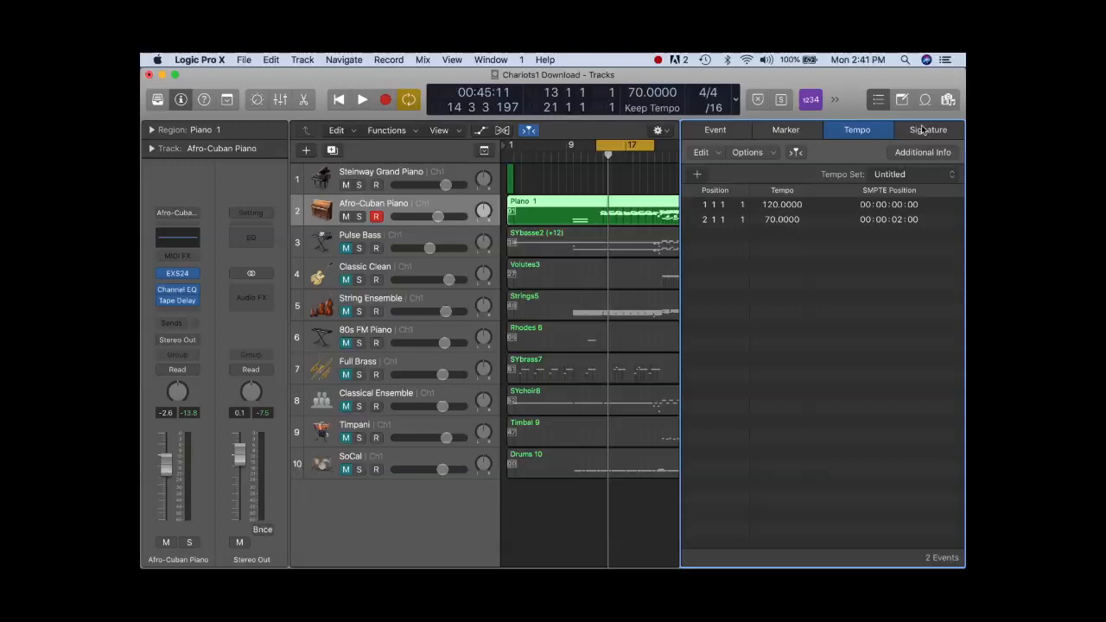
Step: Show the Signature list, confirming 4/4 time and the key of C major
click(927, 129)
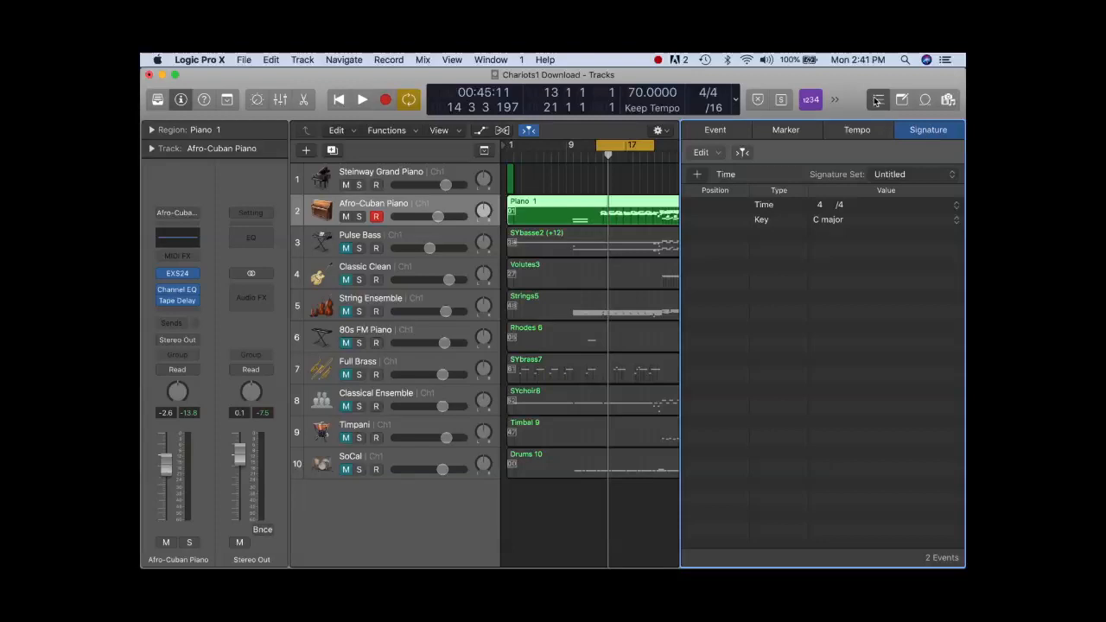
mouse_move(879, 99)
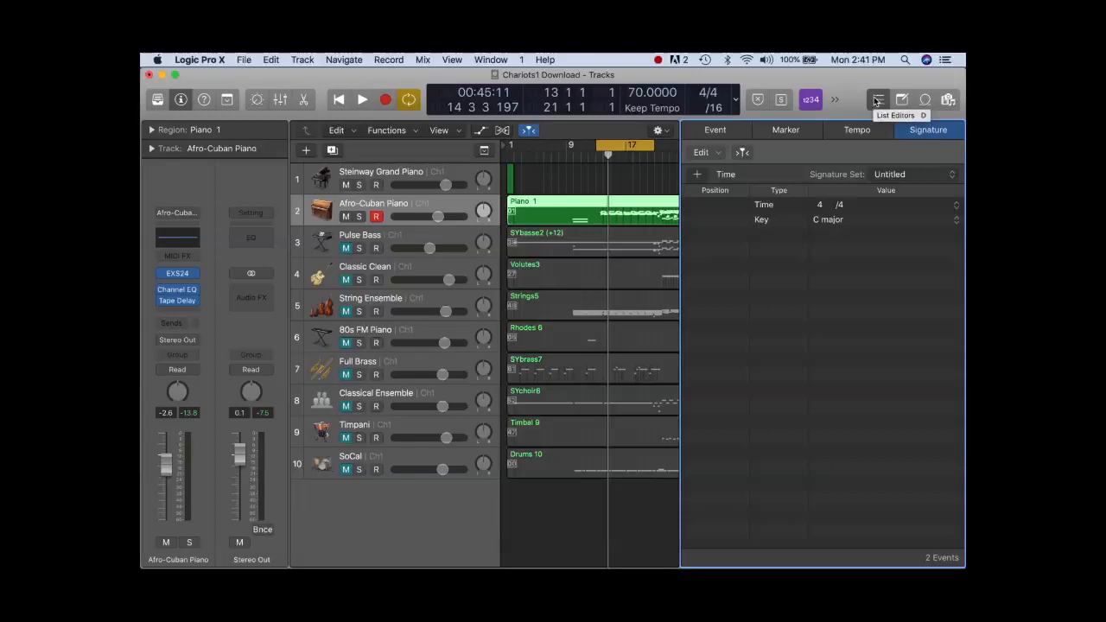
Step: Show the Piano 1 region's 874 controller, program change and note events in the Event list
click(715, 129)
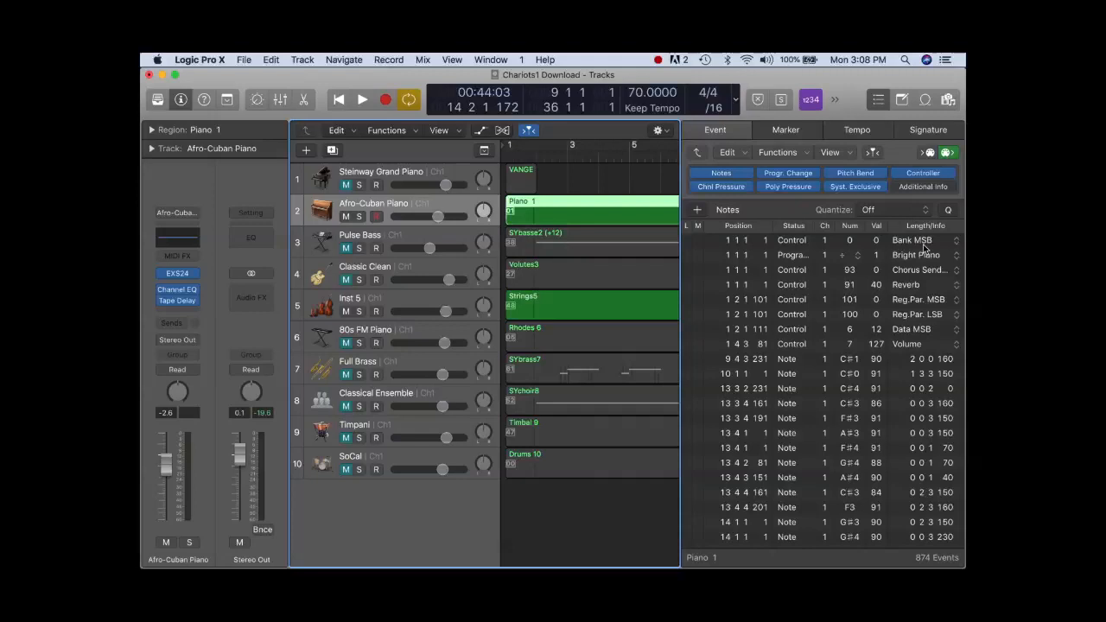
mouse_move(925, 255)
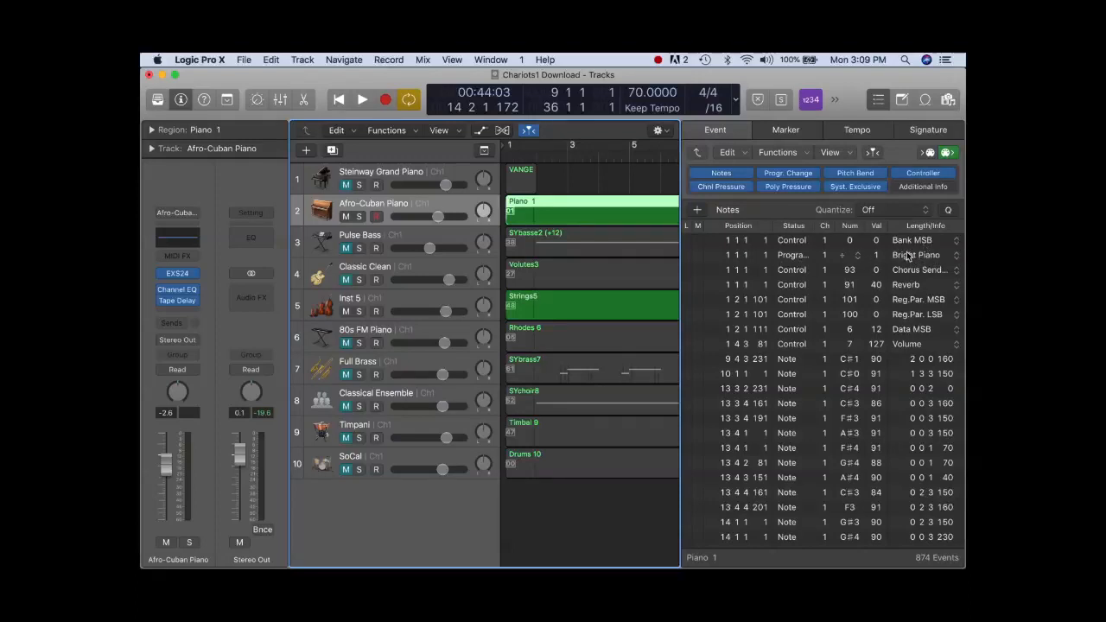
mouse_move(907, 257)
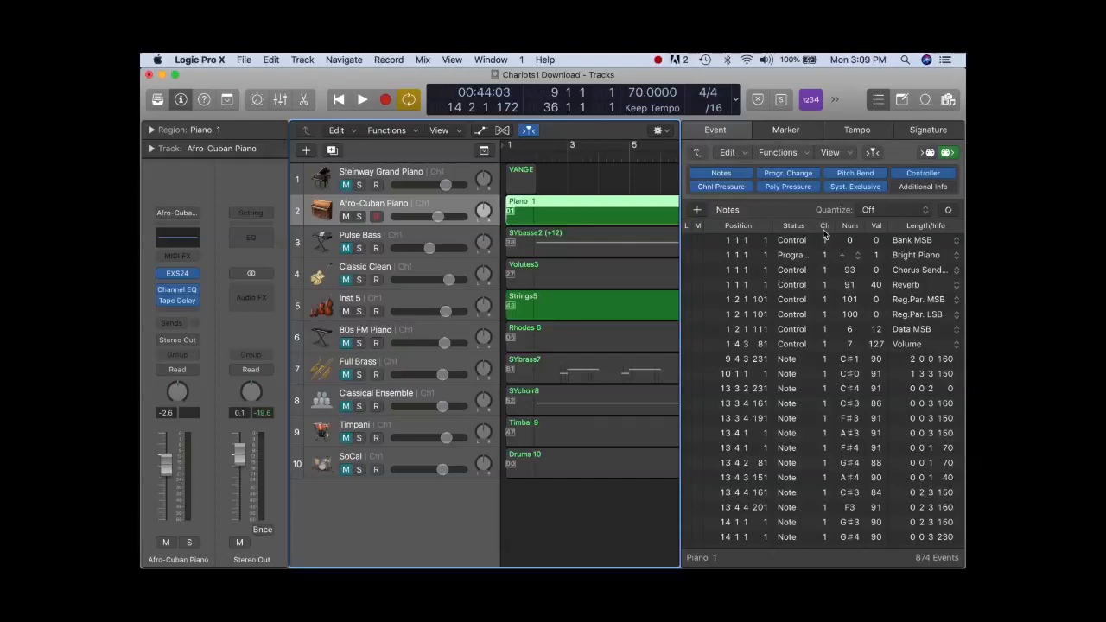
mouse_move(826, 349)
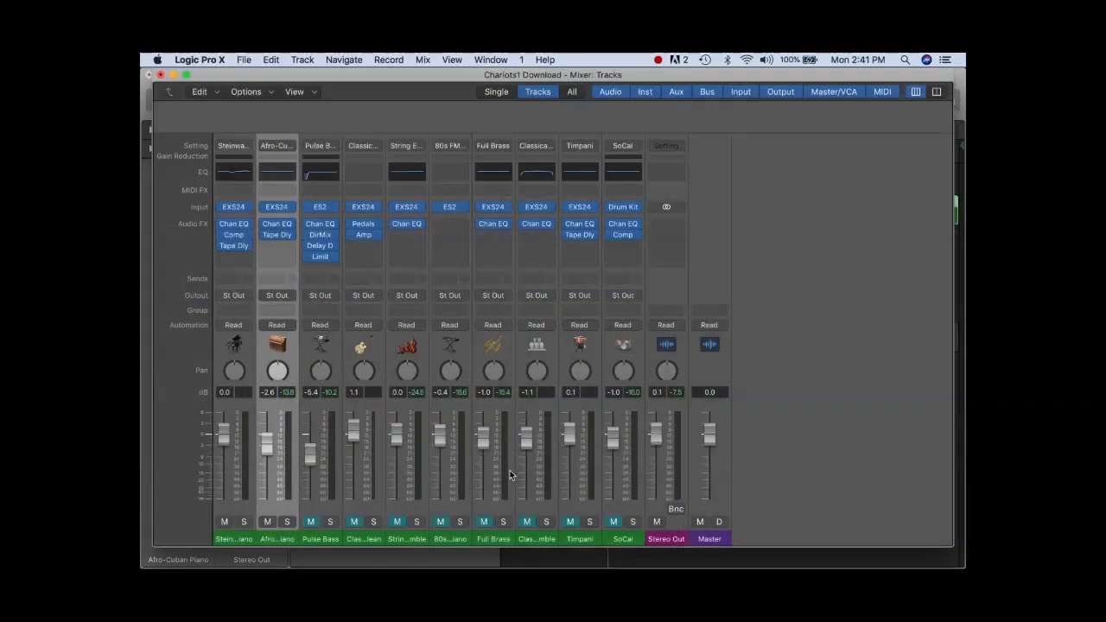
mouse_move(263, 317)
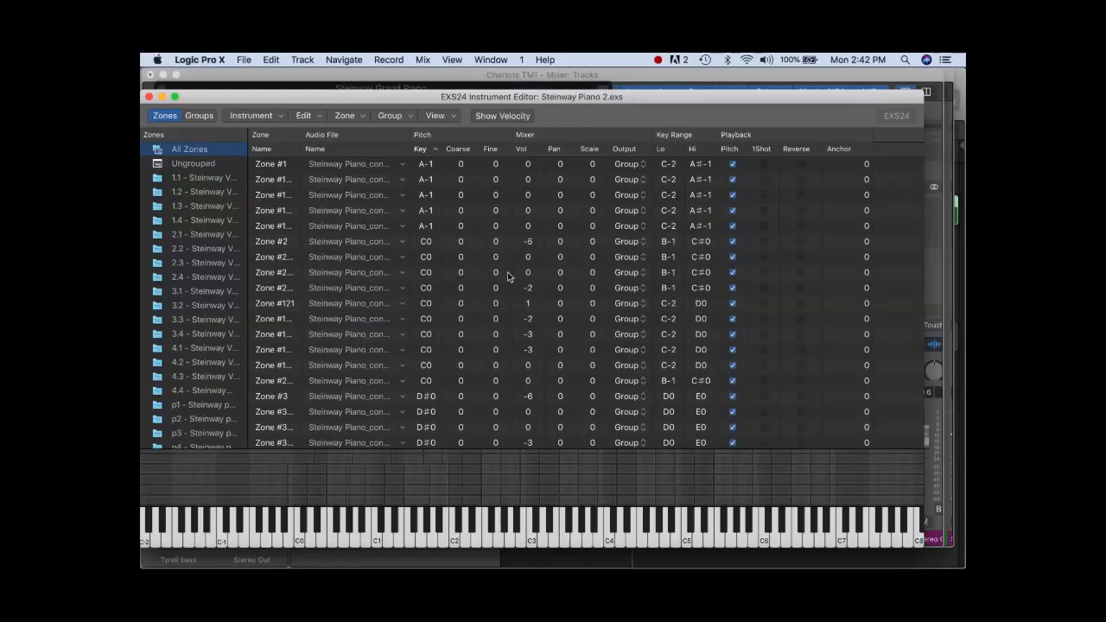
Step: Close the Steinway Grand Piano instrument window to reveal the Chariots1 Download mixer
scroll(down, 3)
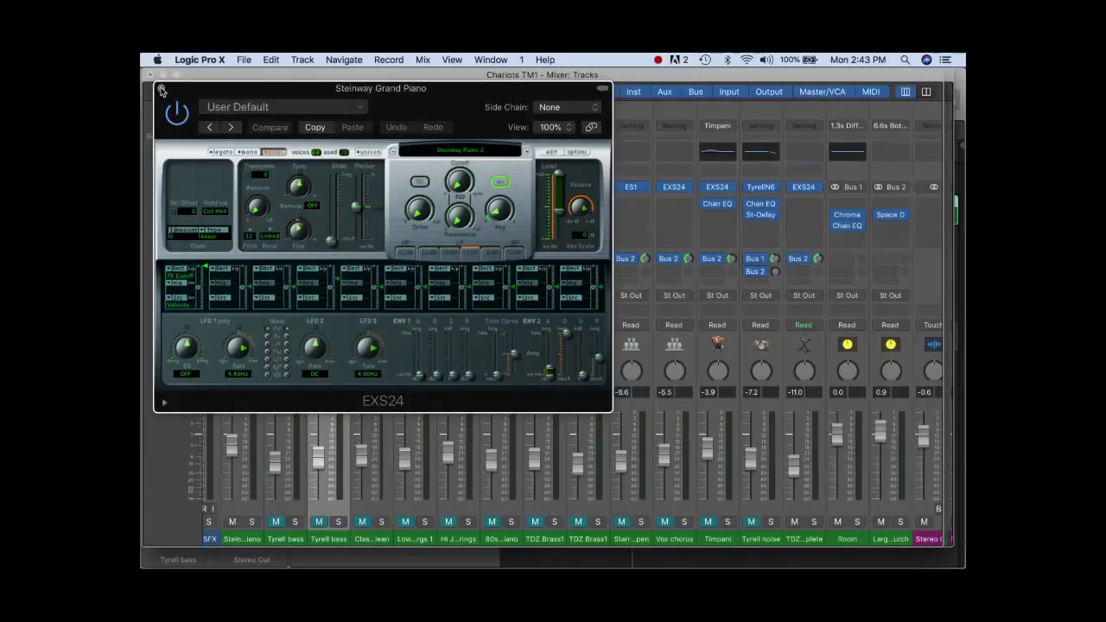
click(164, 91)
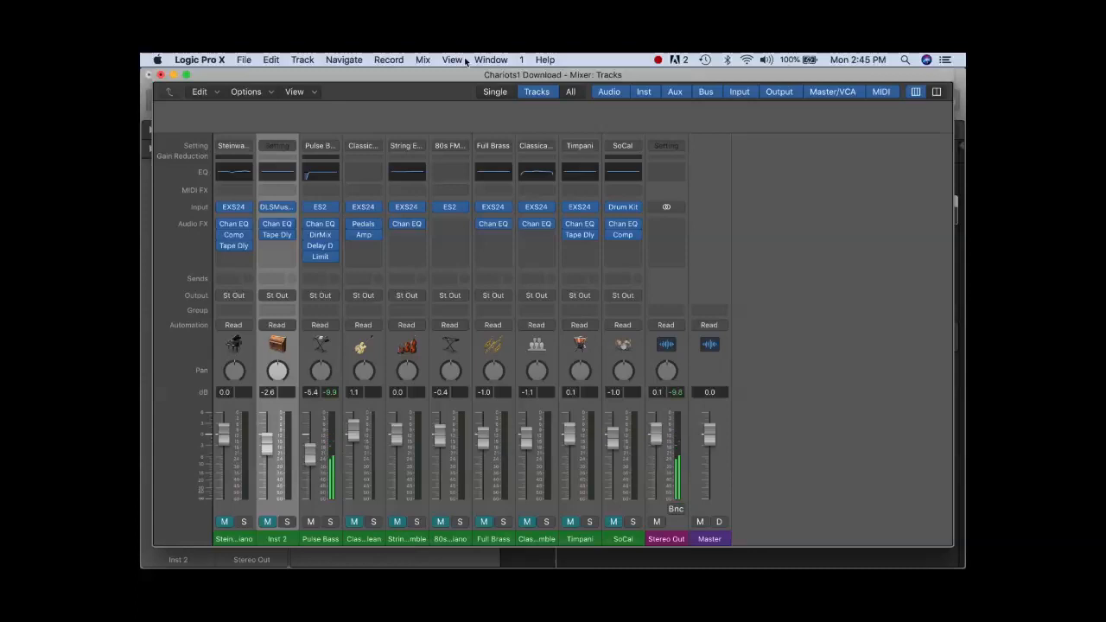
Step: Switch to the Chariots TM1 mixer and adjust a setting on the Tyrell bass TyrellN6 synth
click(490, 60)
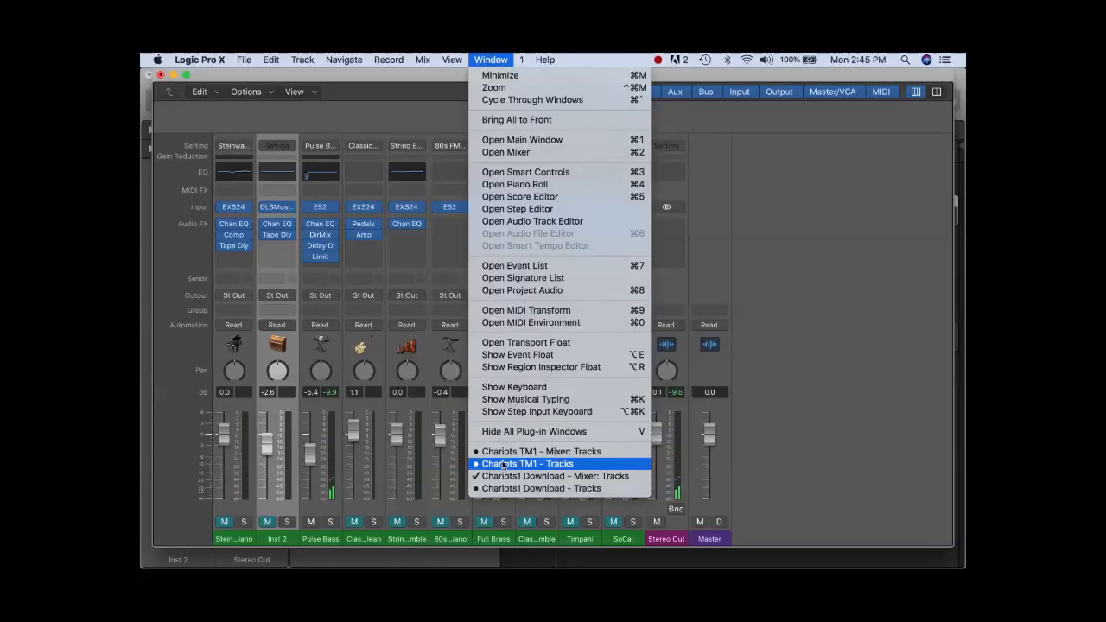
mouse_move(542, 451)
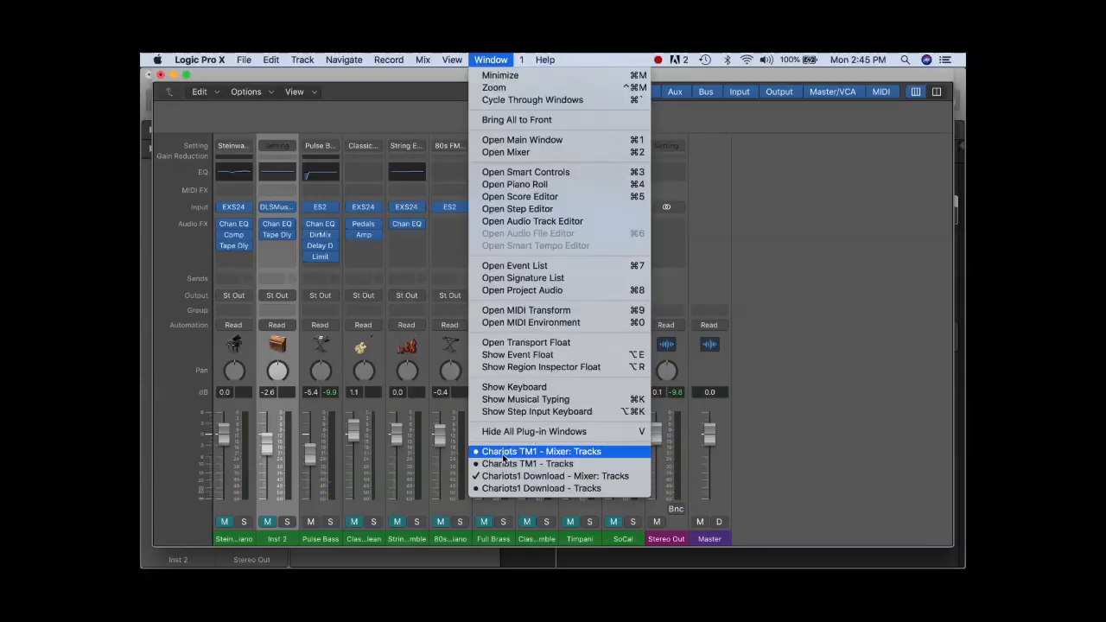
click(542, 451)
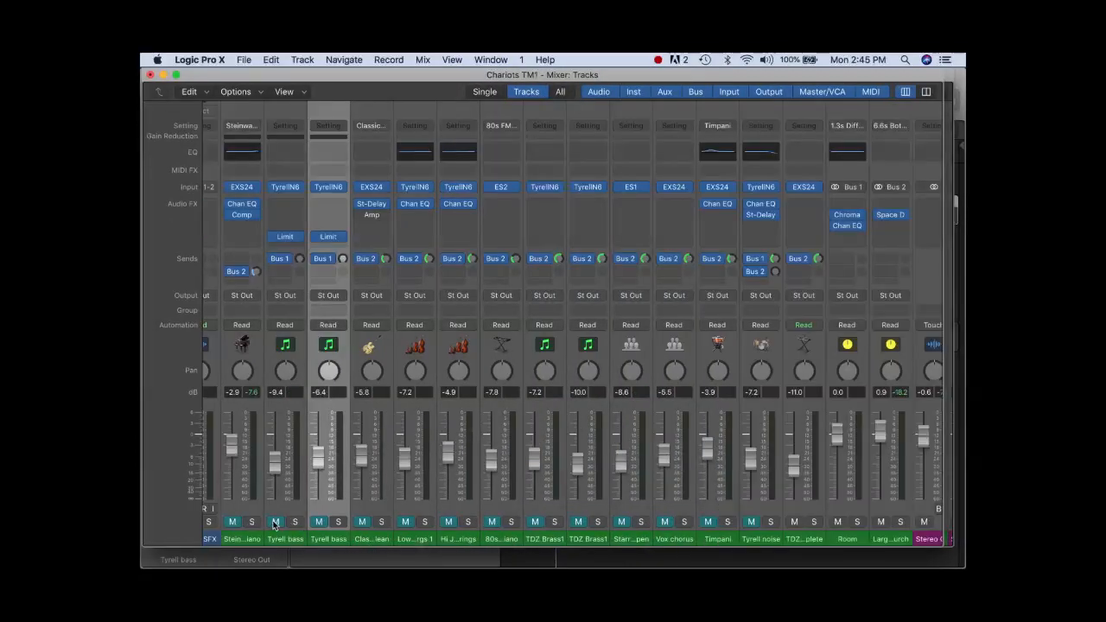
click(275, 522)
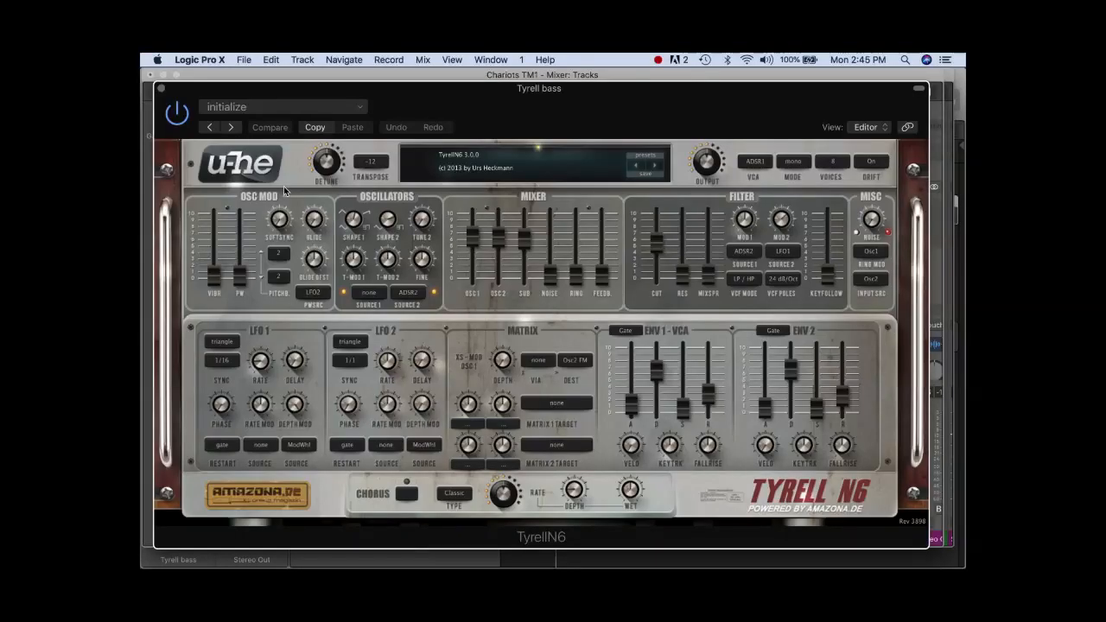
mouse_move(711, 223)
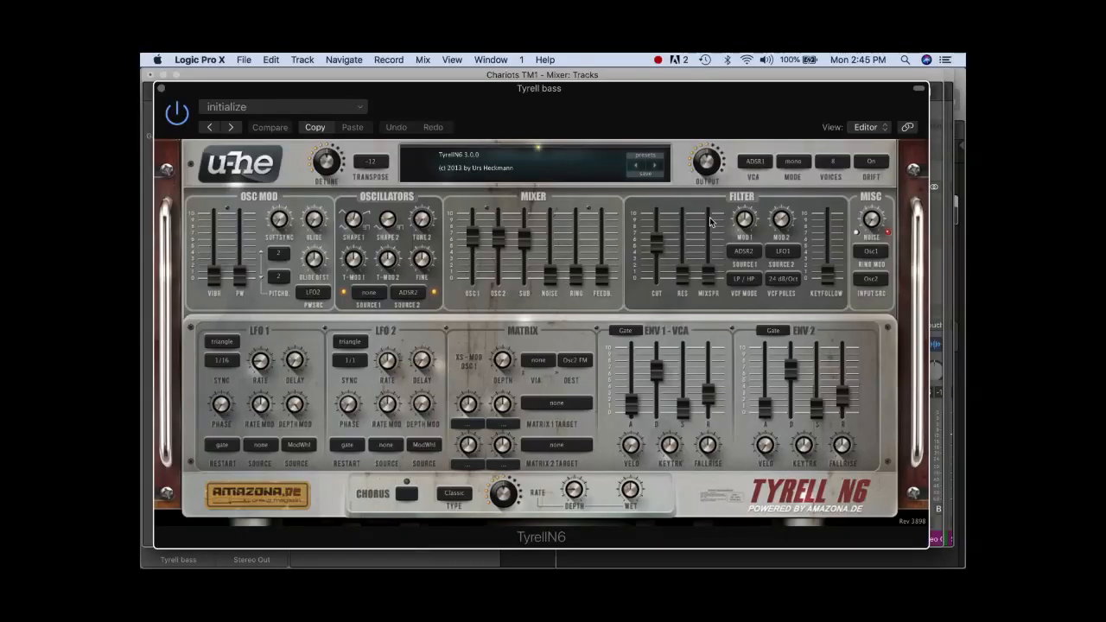
drag(657, 234, 657, 251)
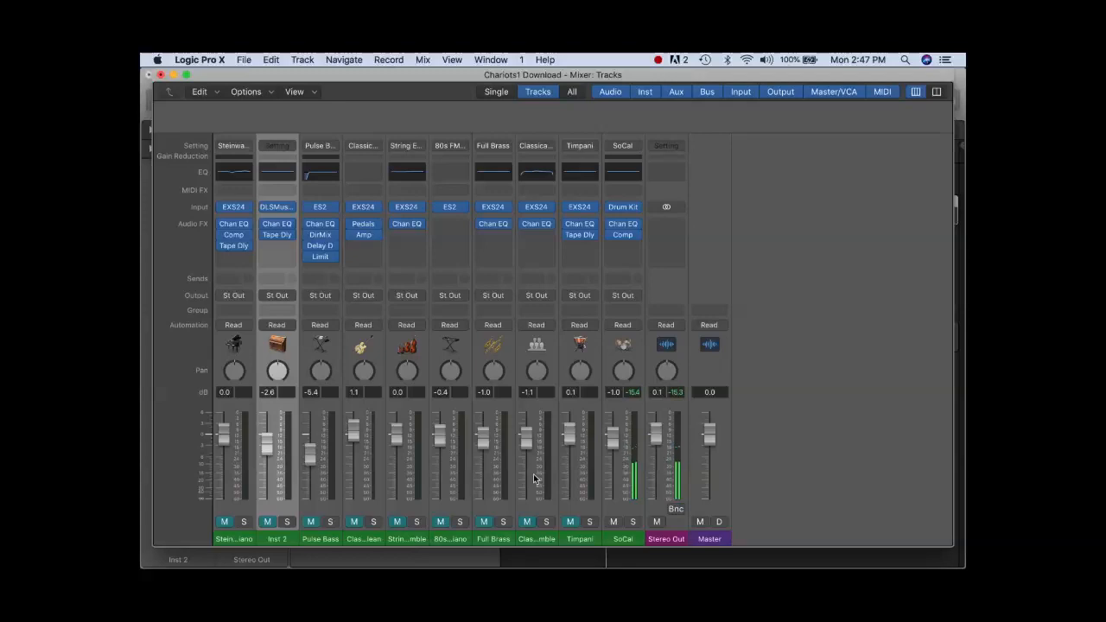
Step: Choose Chariots TM1 - Mixer: Tracks from the Window menu
click(490, 59)
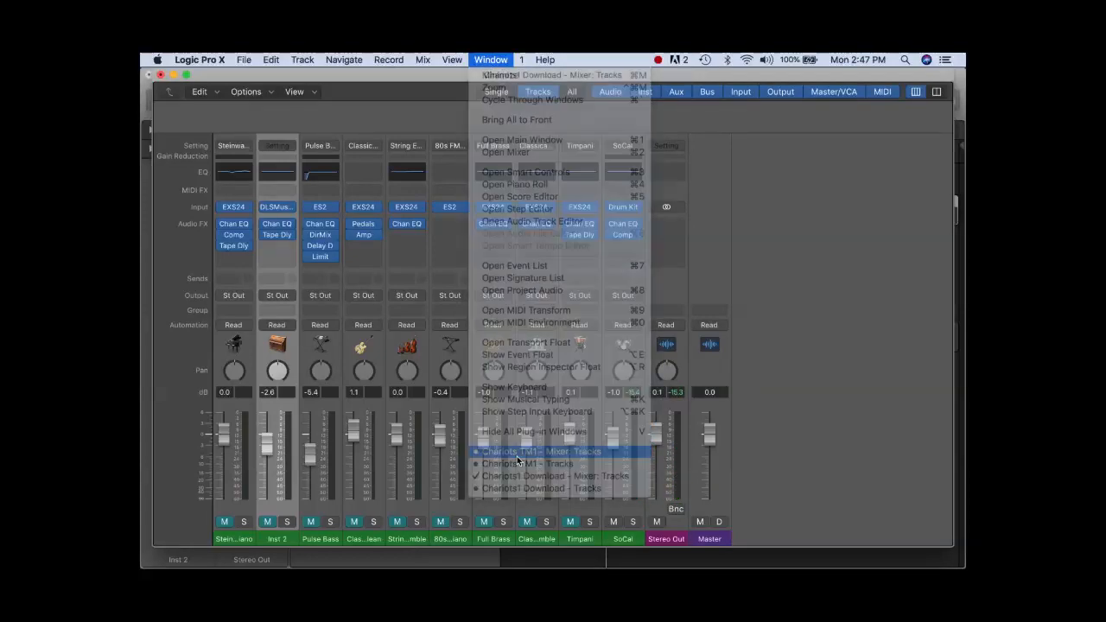
click(543, 452)
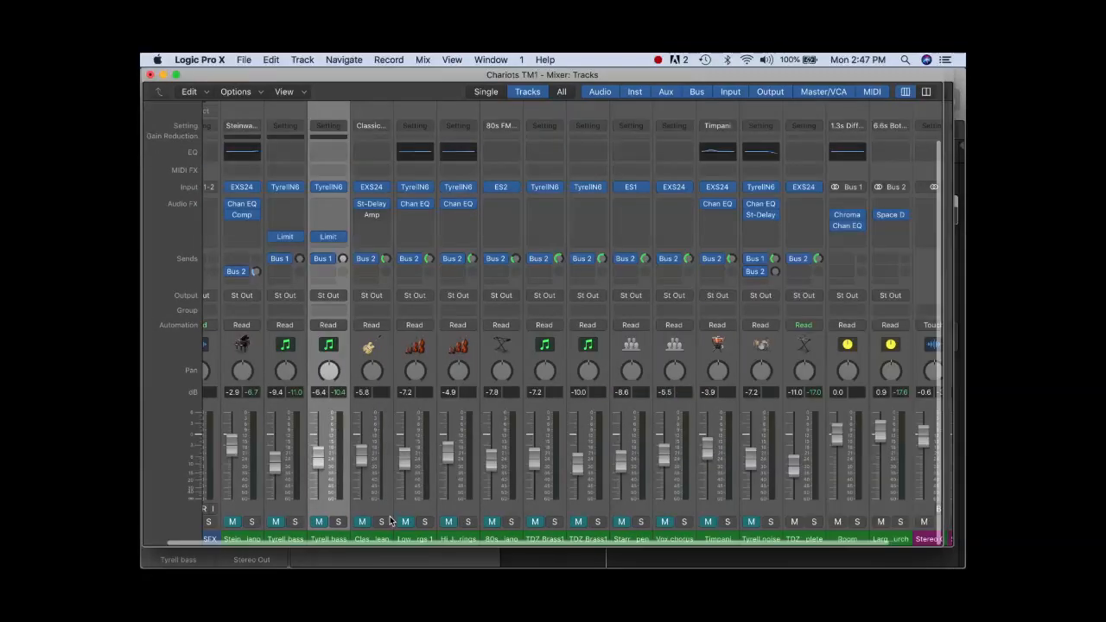
mouse_move(467, 508)
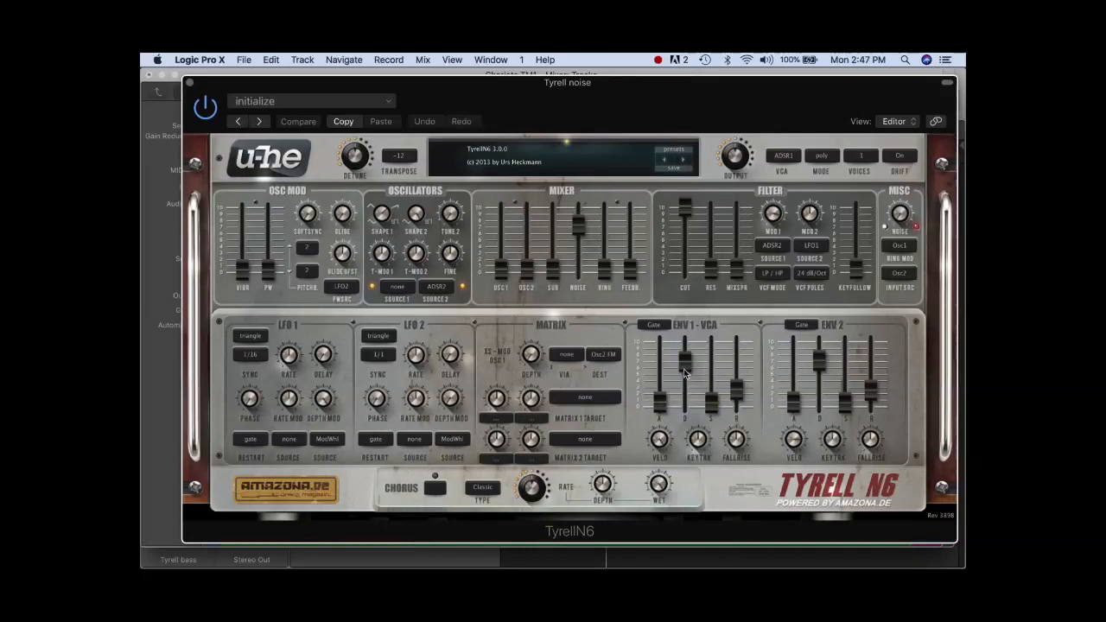
mouse_move(692, 236)
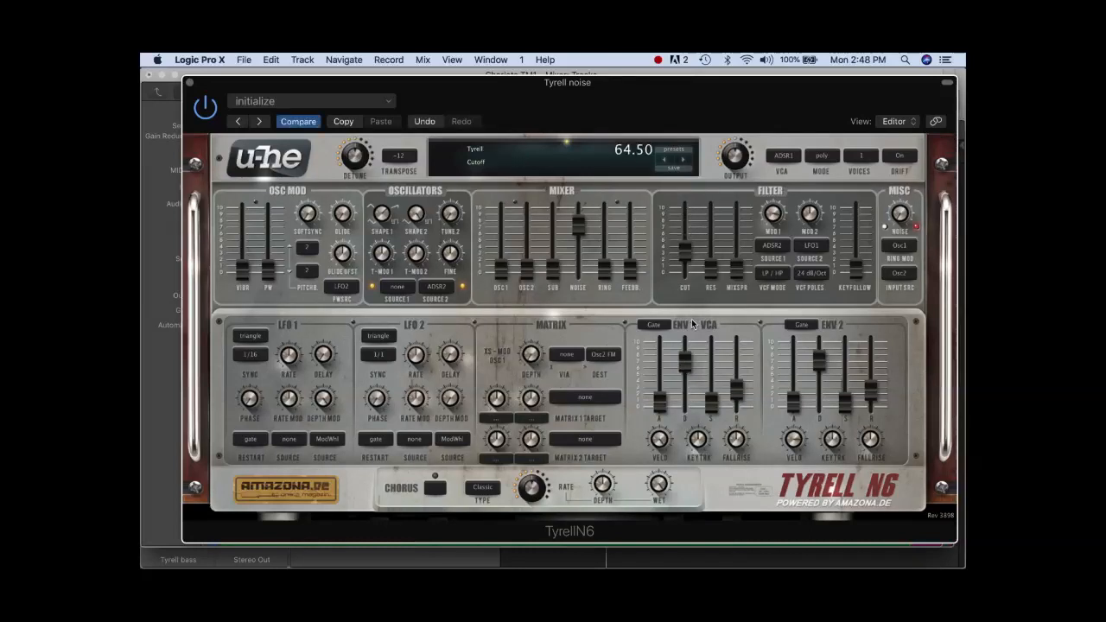
Step: Raise the Tyrell noise patch's filter cutoff to 64.50
drag(687, 250, 687, 212)
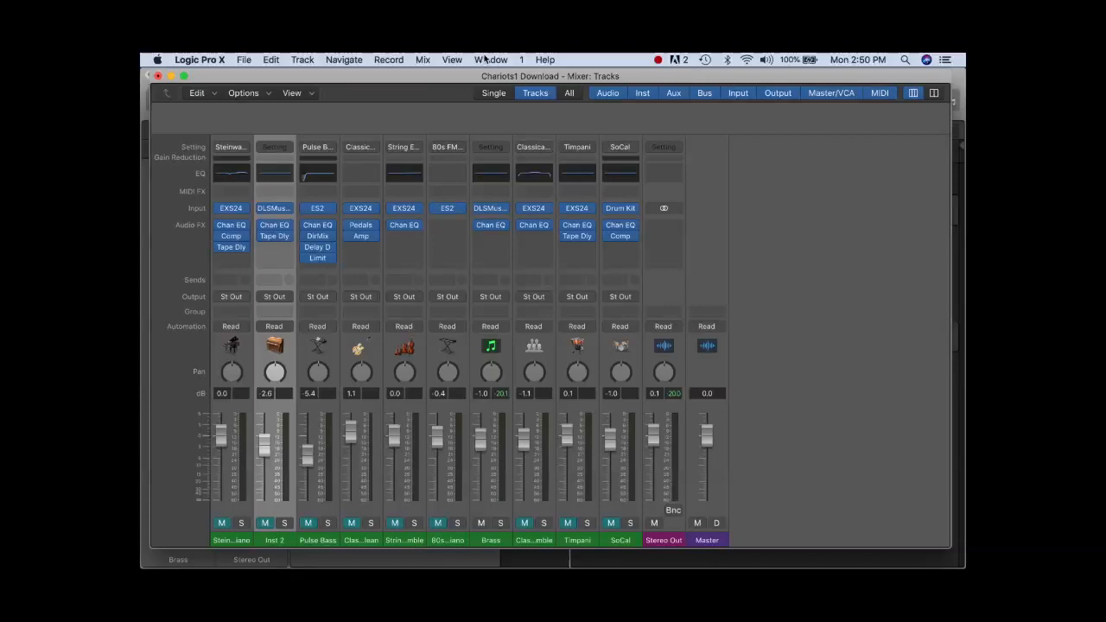
Step: Switch to the Chariots TM1 mixer and nudge up the TDZ Brass1 channel fader
click(491, 60)
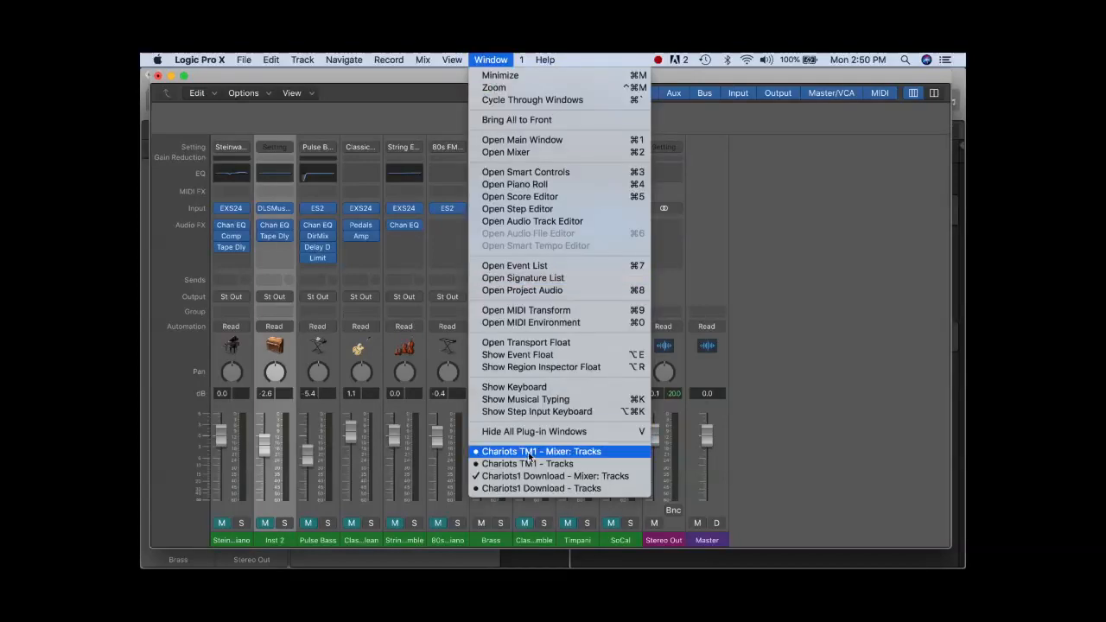
click(542, 451)
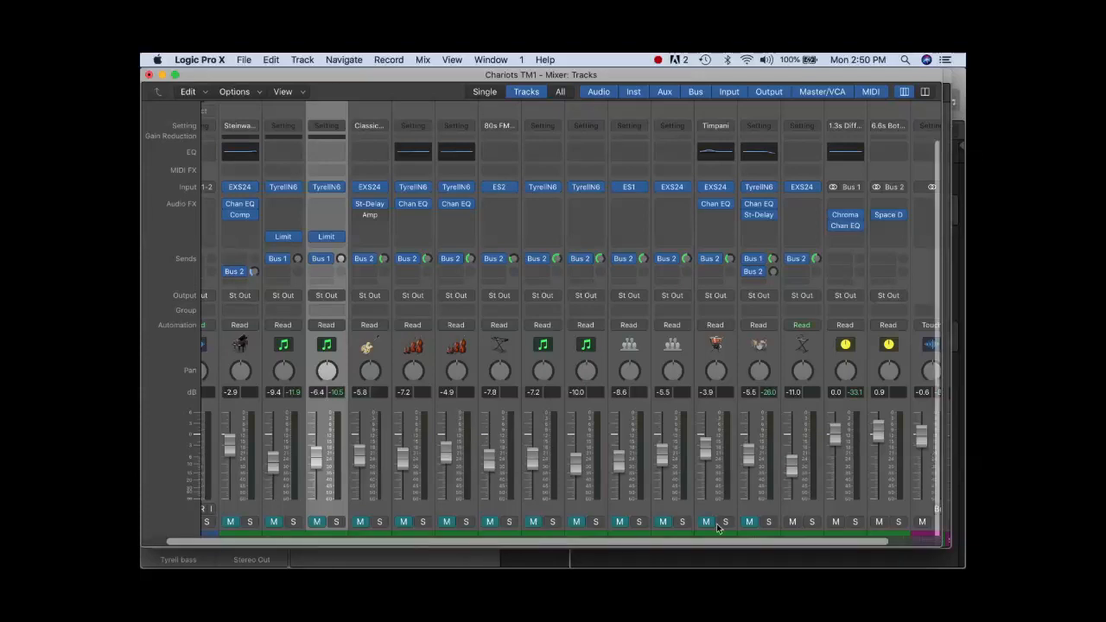
mouse_move(747, 500)
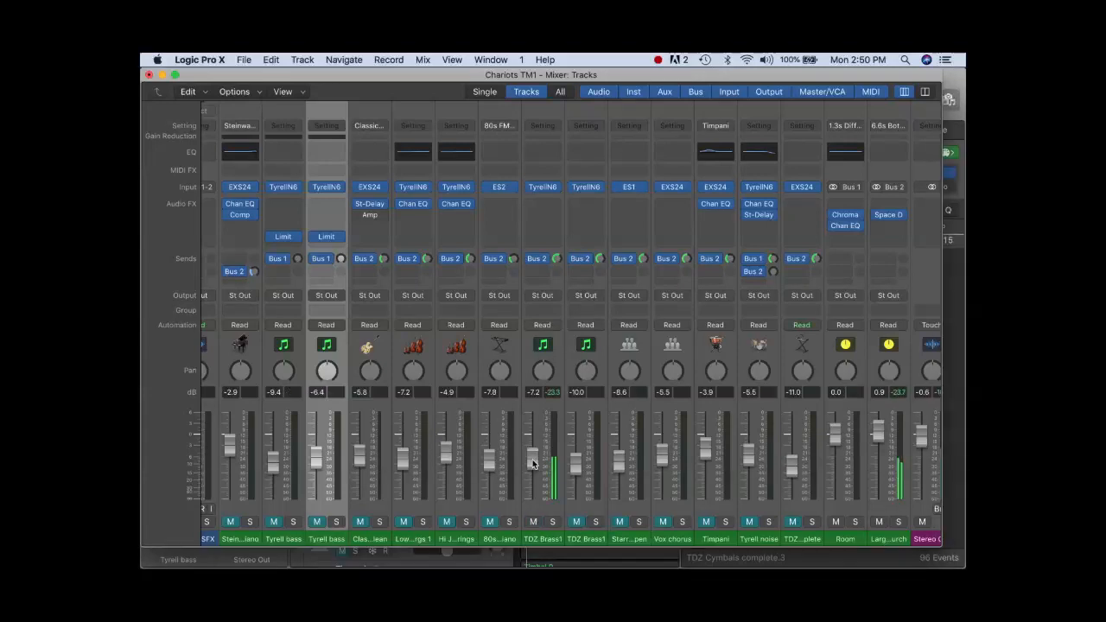
drag(532, 462, 536, 453)
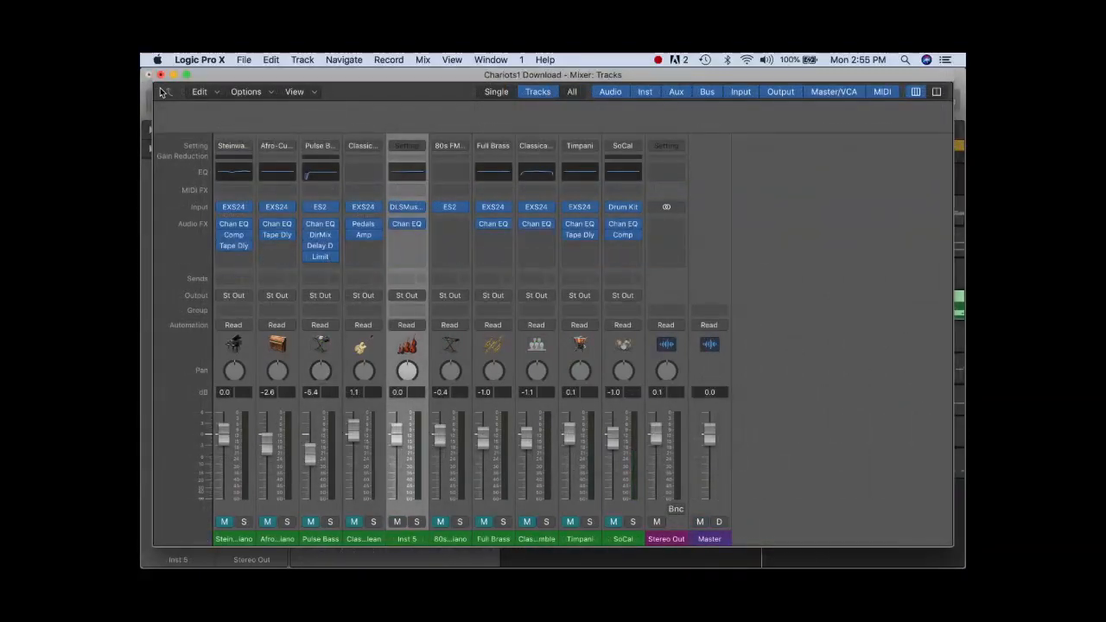
mouse_move(164, 93)
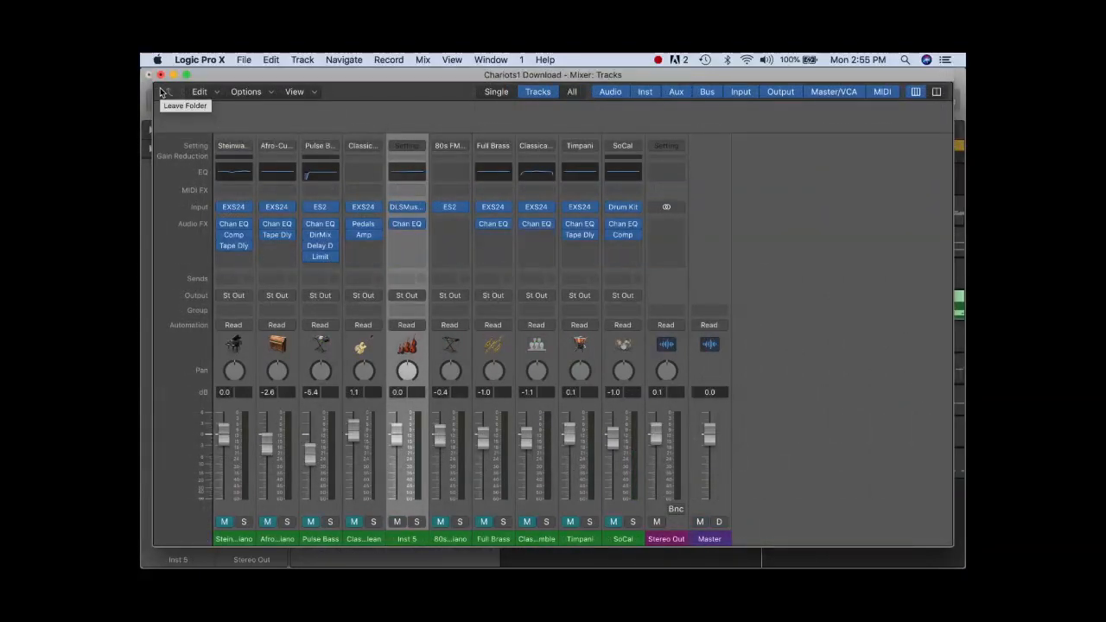
mouse_move(164, 92)
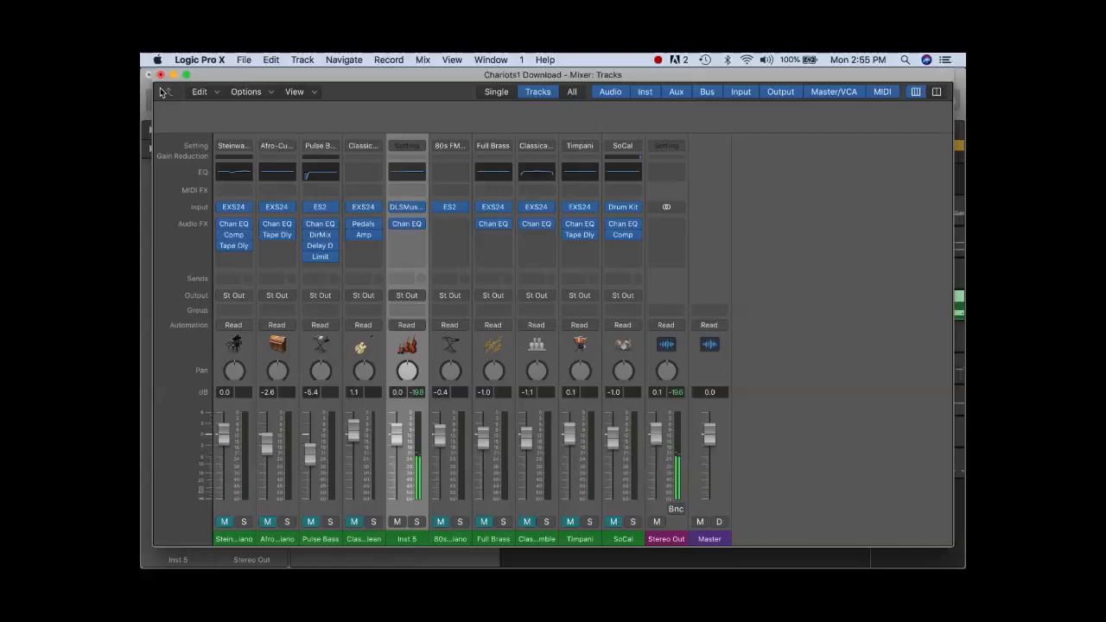
click(491, 59)
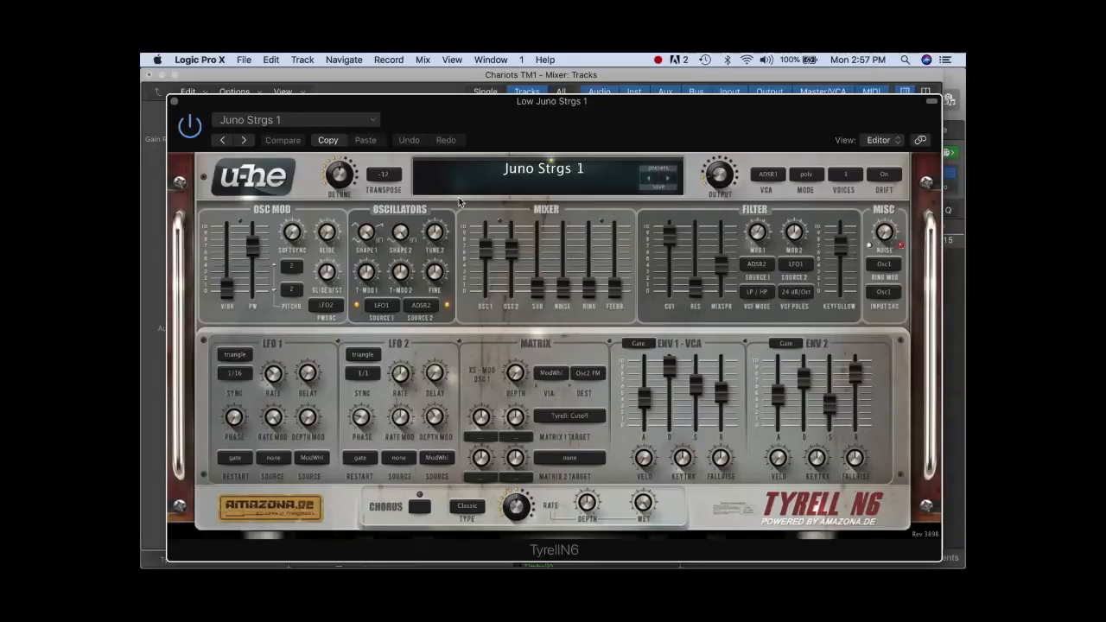
mouse_move(627, 293)
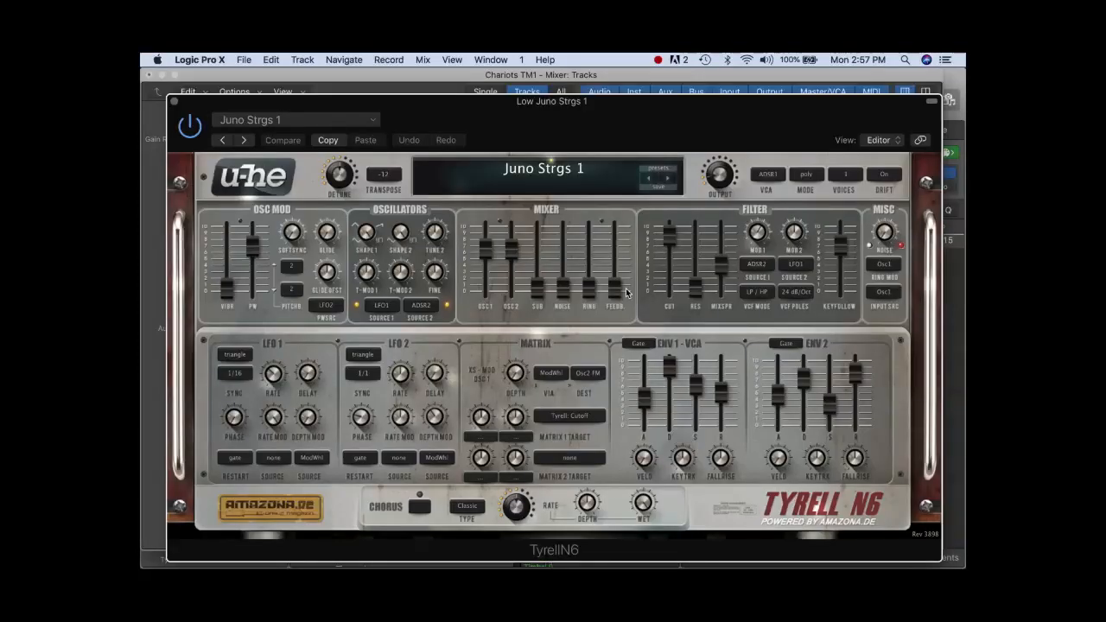
mouse_move(175, 105)
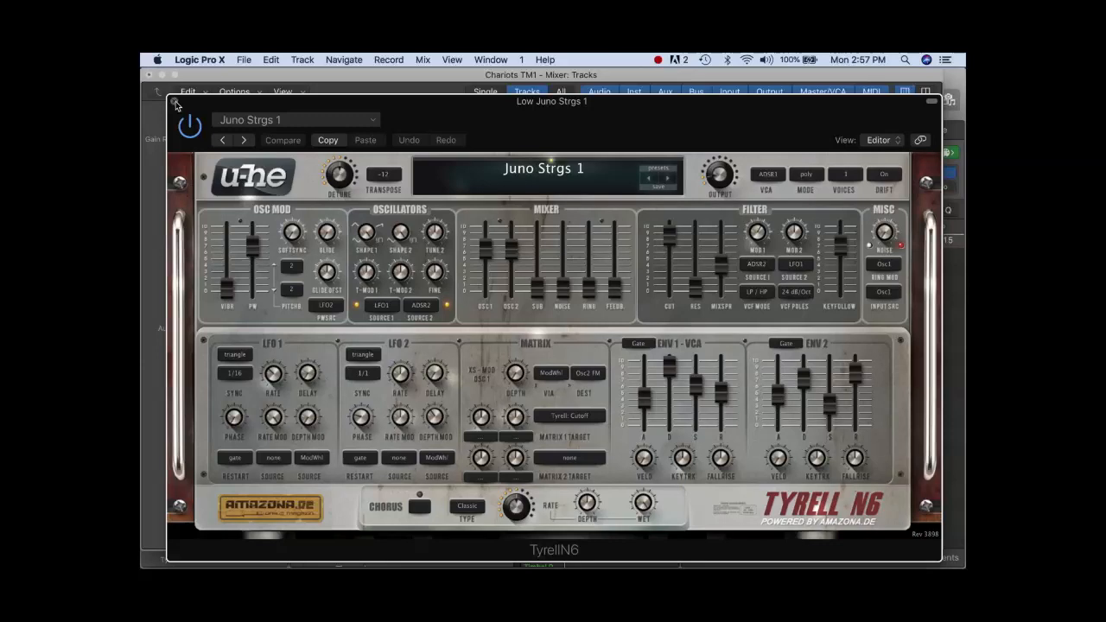
Step: Close the Low Juno Strgs 1 TyrellN6 window, revealing the Chariots TM1 mixer
click(175, 104)
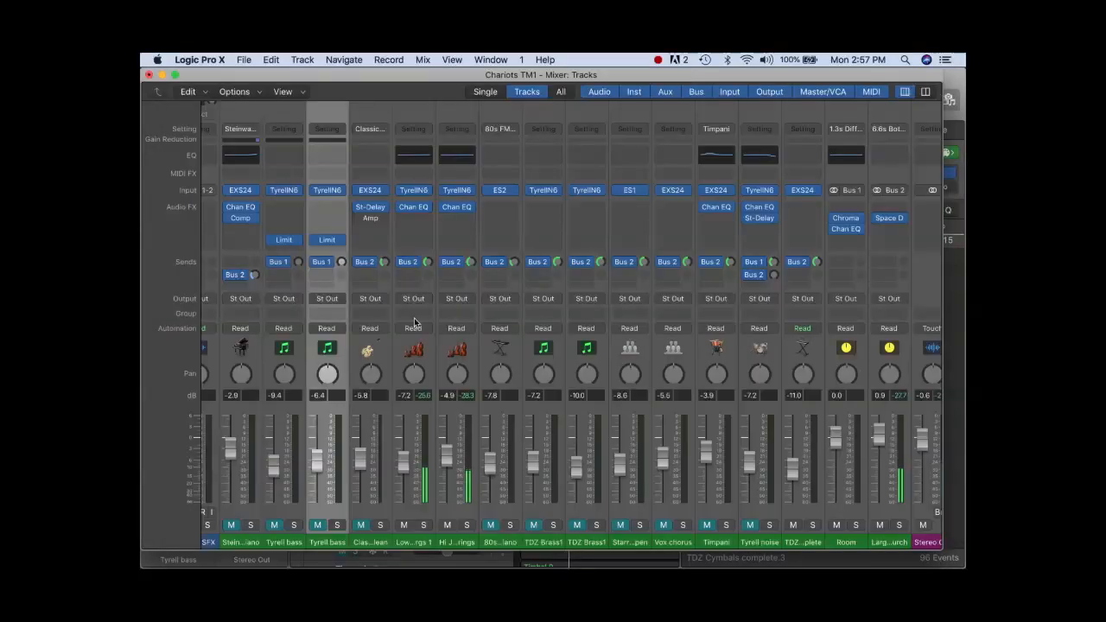